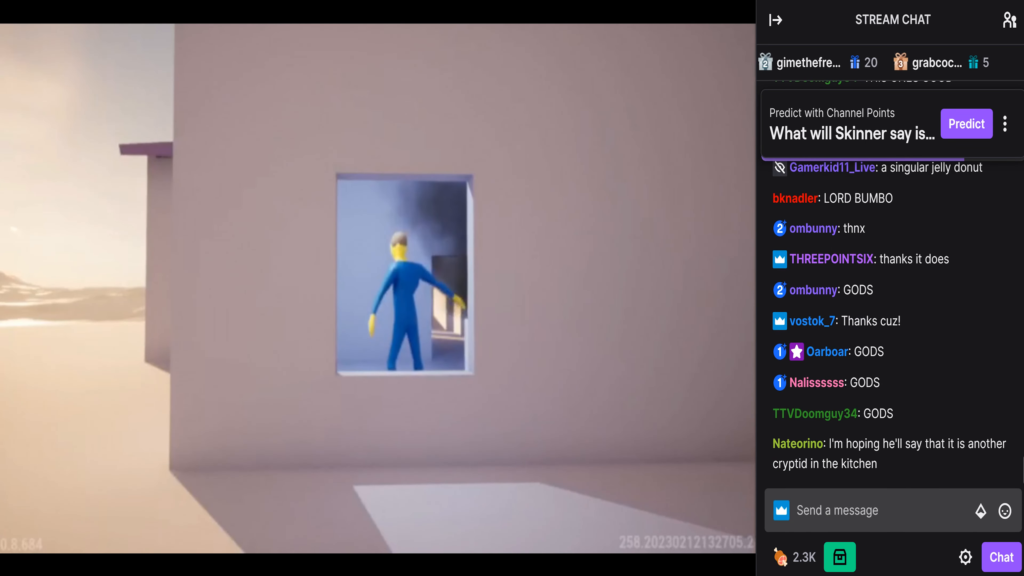
pyautogui.scroll(-3)
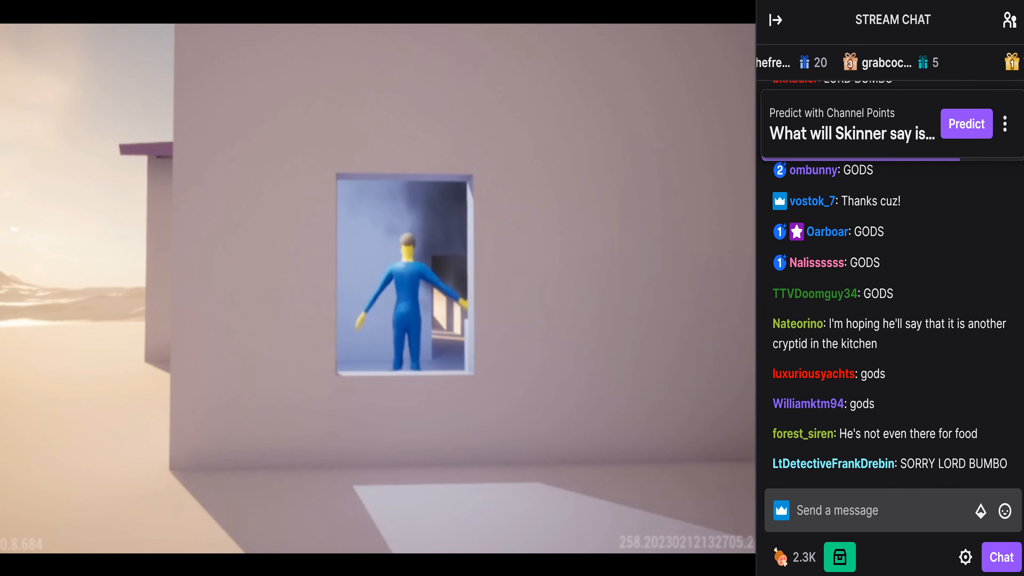